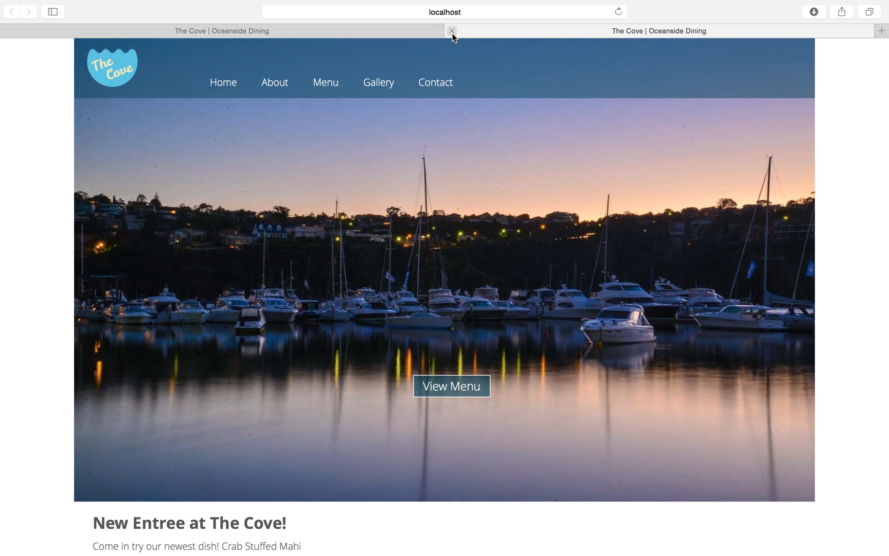
mouse_move(451, 31)
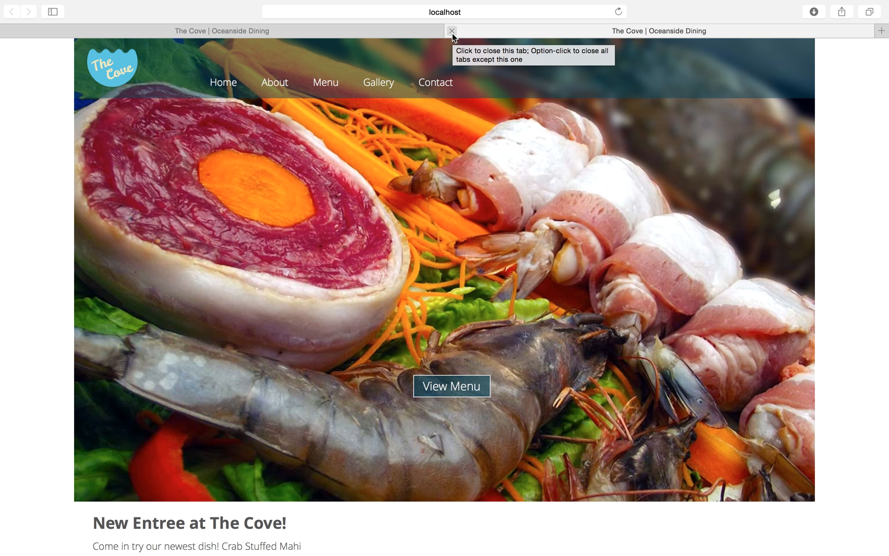
mouse_move(371, 390)
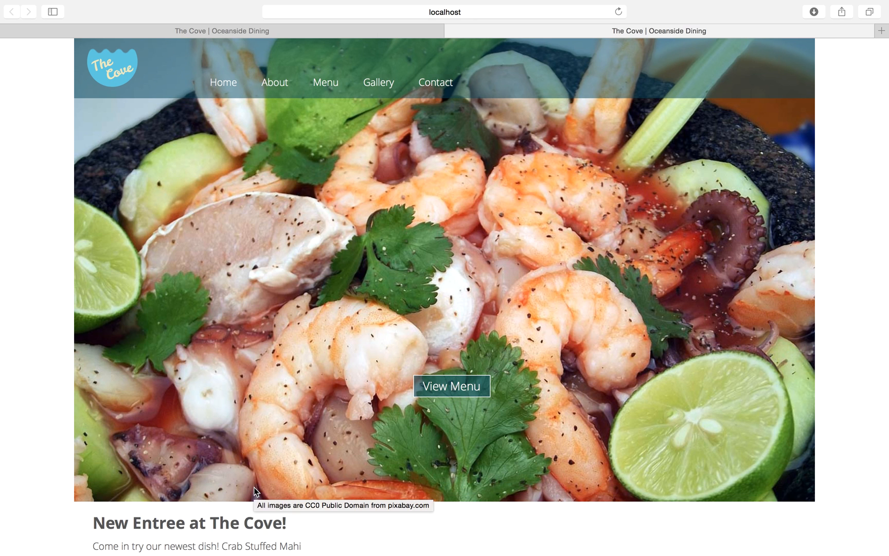
Scroll through The Cove's history, awards and staff on the About page.
scroll("down", 3)
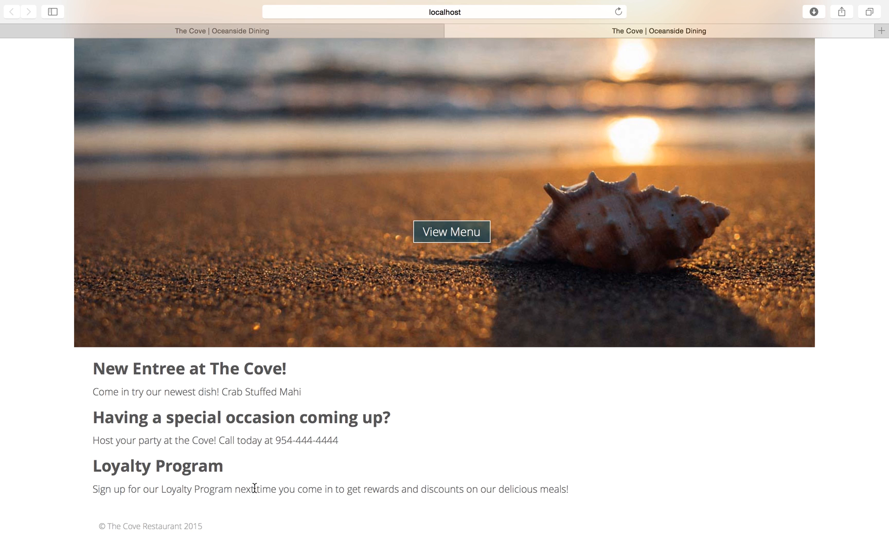
mouse_move(286, 432)
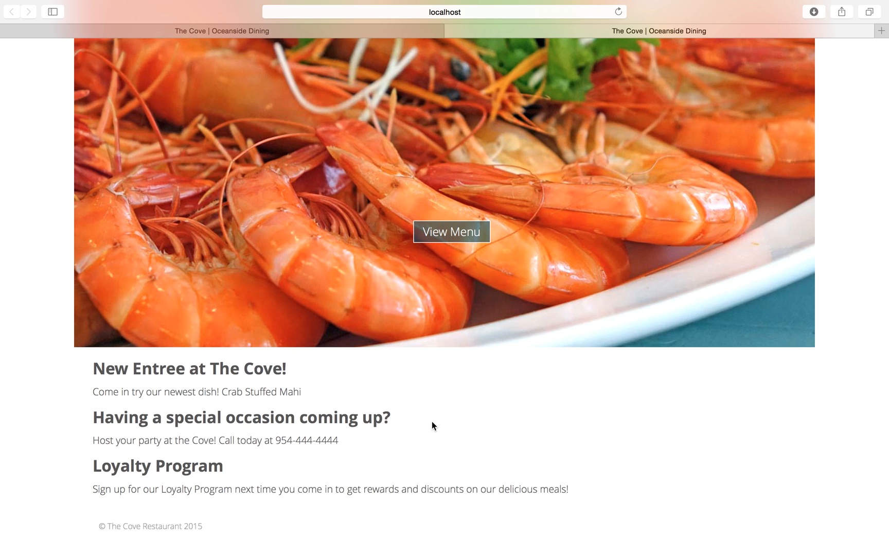
mouse_move(443, 380)
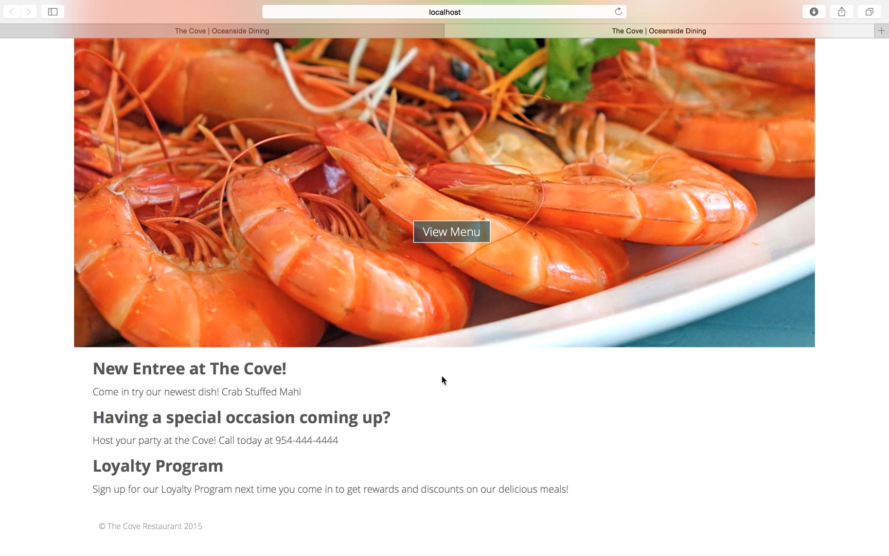
mouse_move(386, 401)
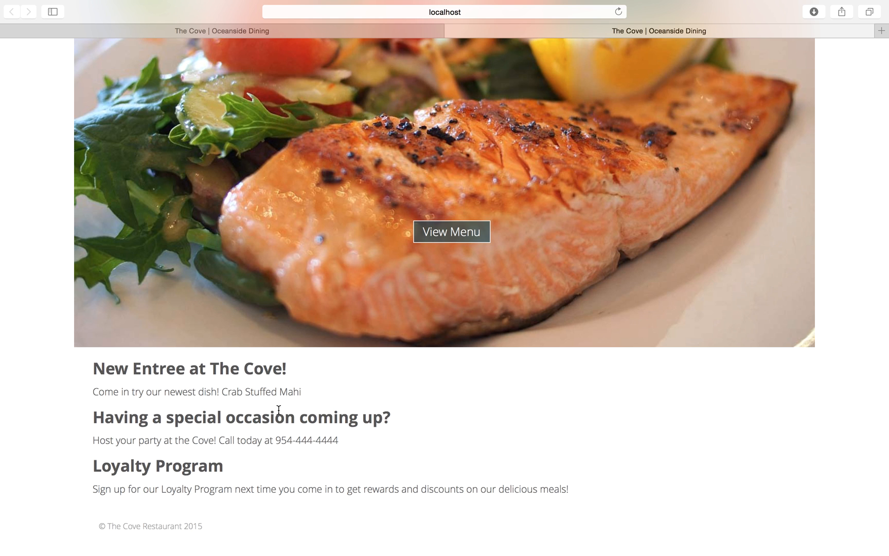
mouse_move(197, 432)
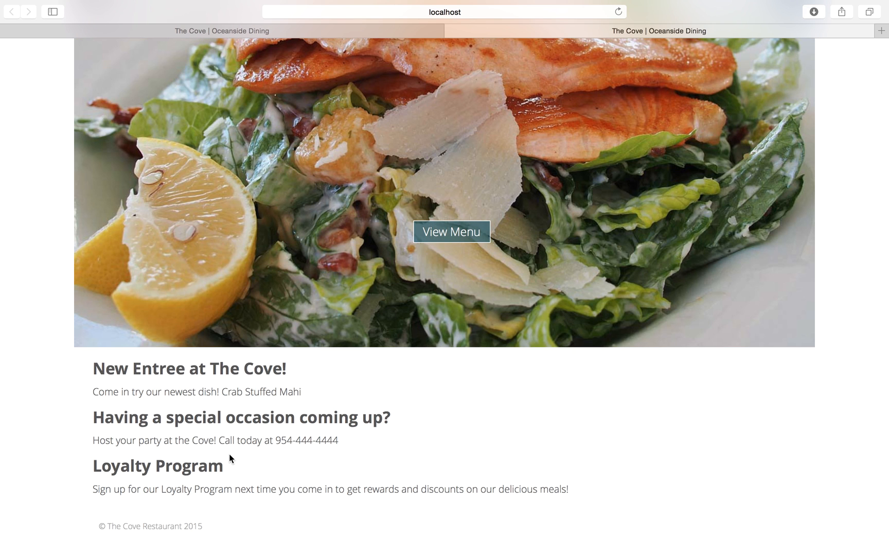
mouse_move(248, 437)
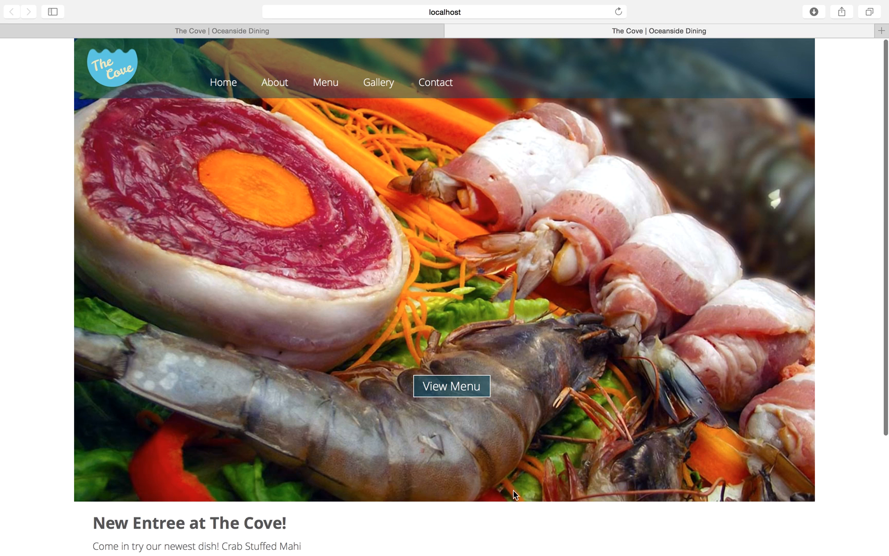
mouse_move(453, 416)
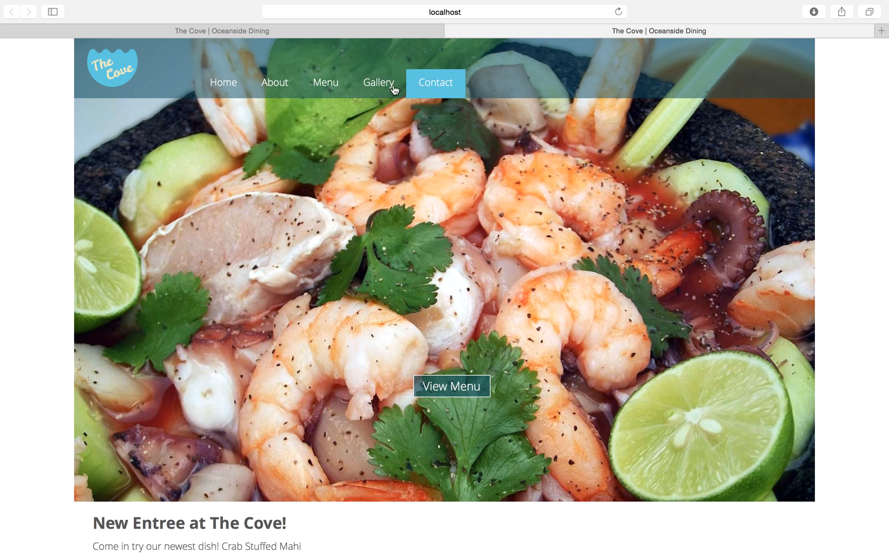
mouse_move(269, 53)
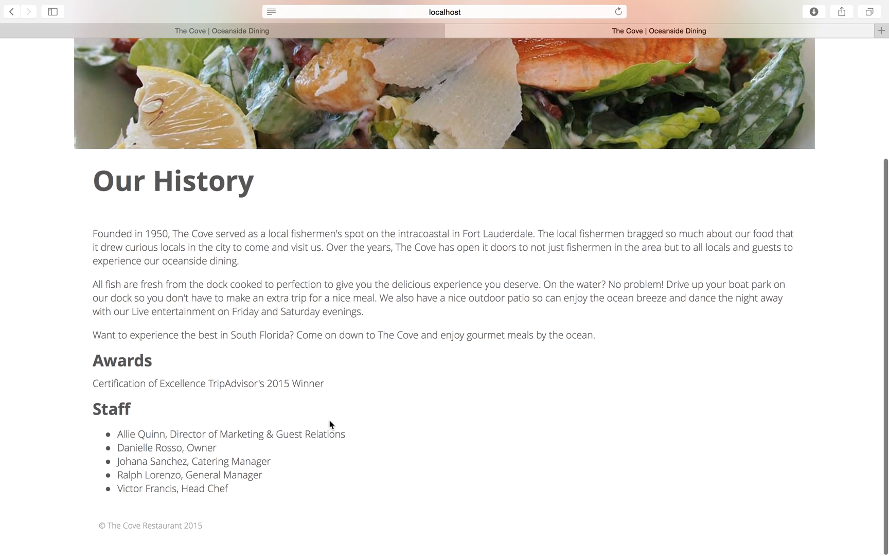
scroll("up", 3)
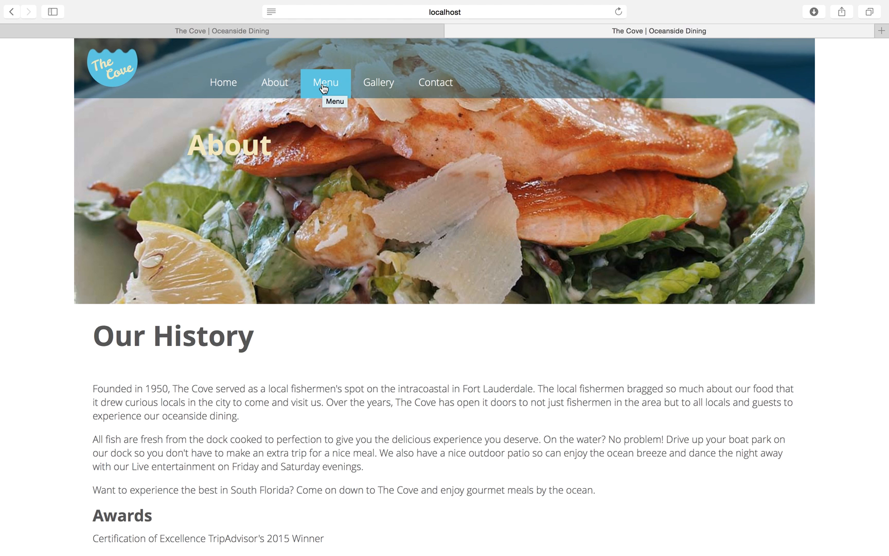
mouse_move(325, 90)
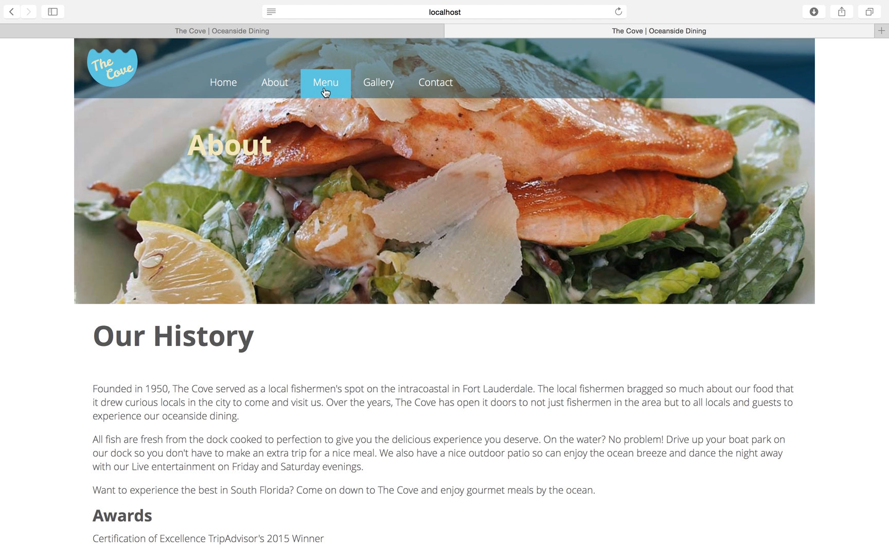
Show the dinner Menu page scrolled down to the Entrees and Desserts sections.
left_click(325, 82)
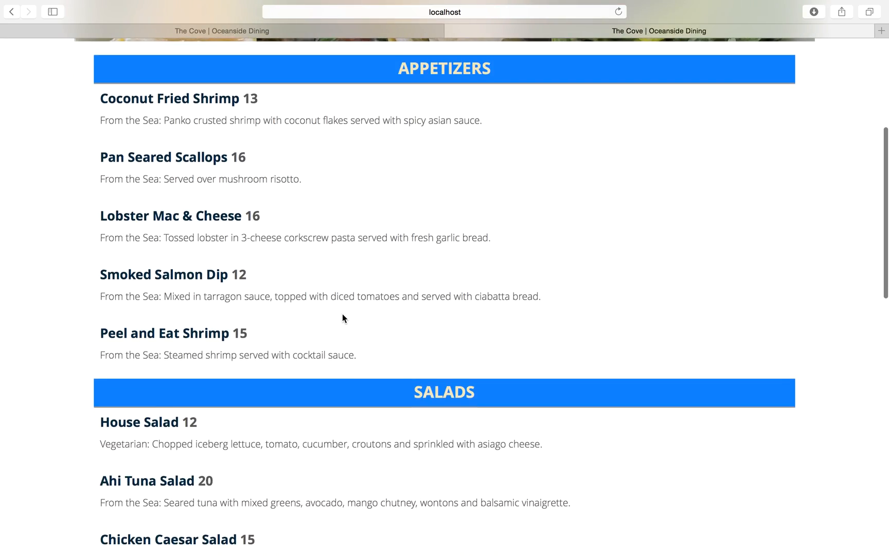
scroll("down", 3)
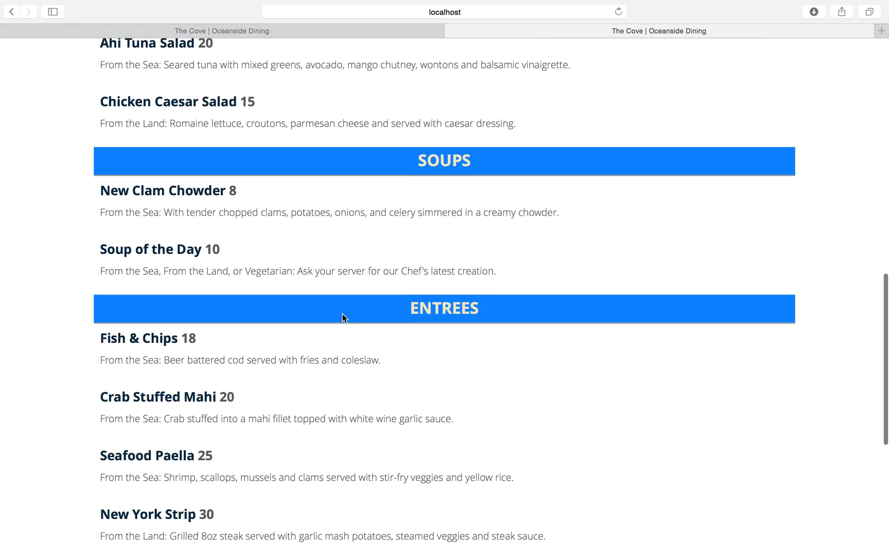
scroll("down", 3)
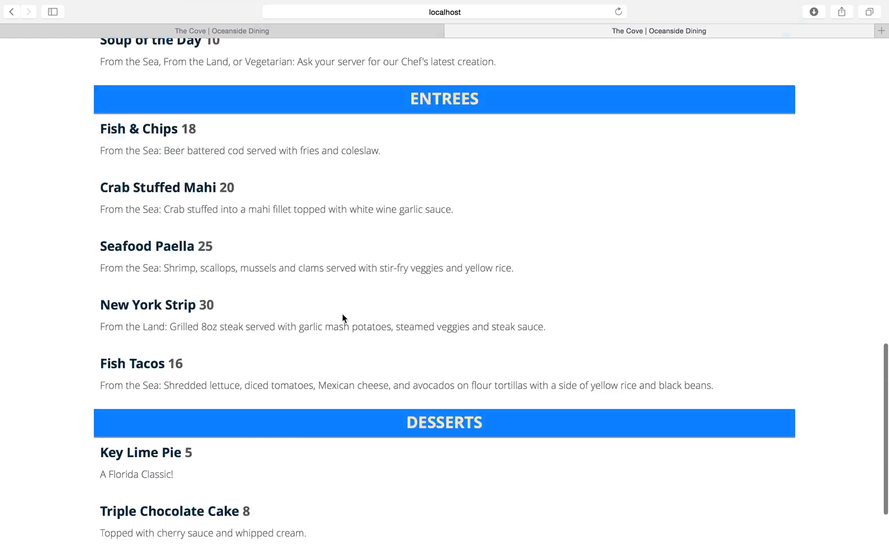
Browse the past-events Gallery, enlarging photos in the lightbox and stepping between them.
left_click(378, 82)
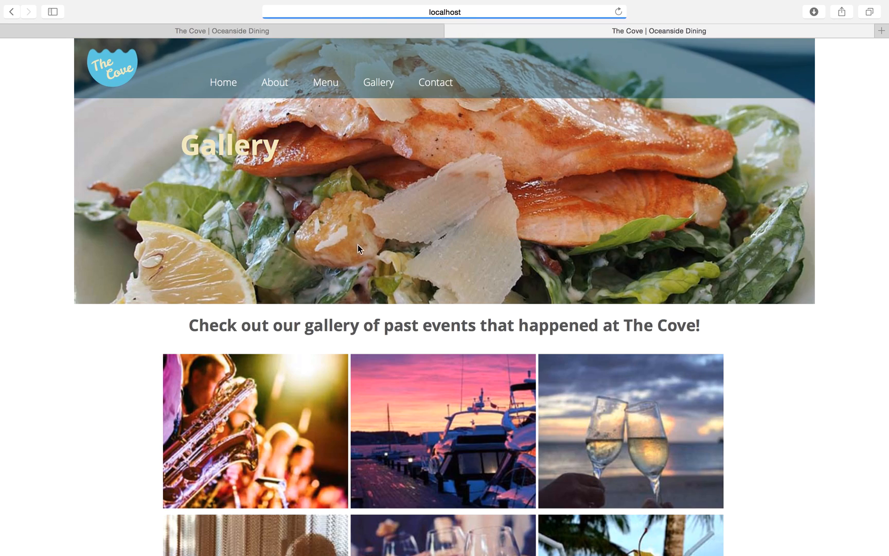
scroll("down", 3)
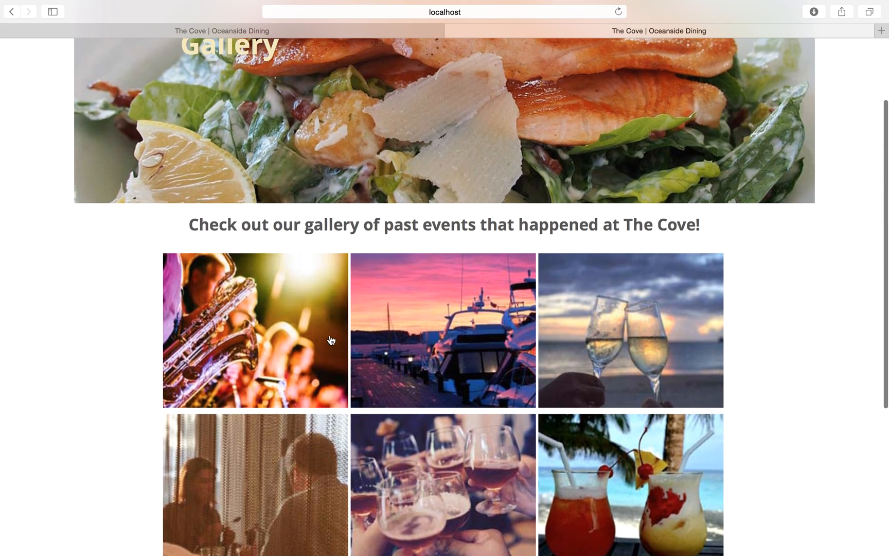
left_click(442, 331)
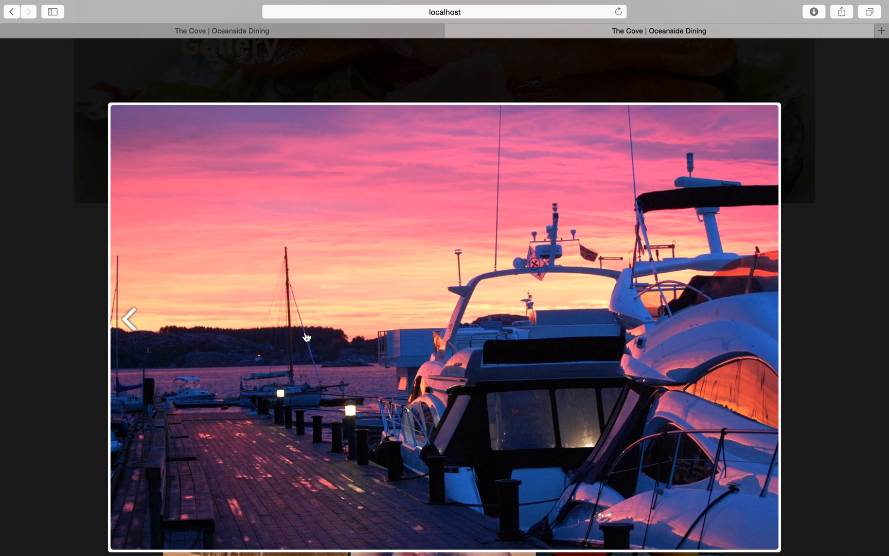
left_click(760, 316)
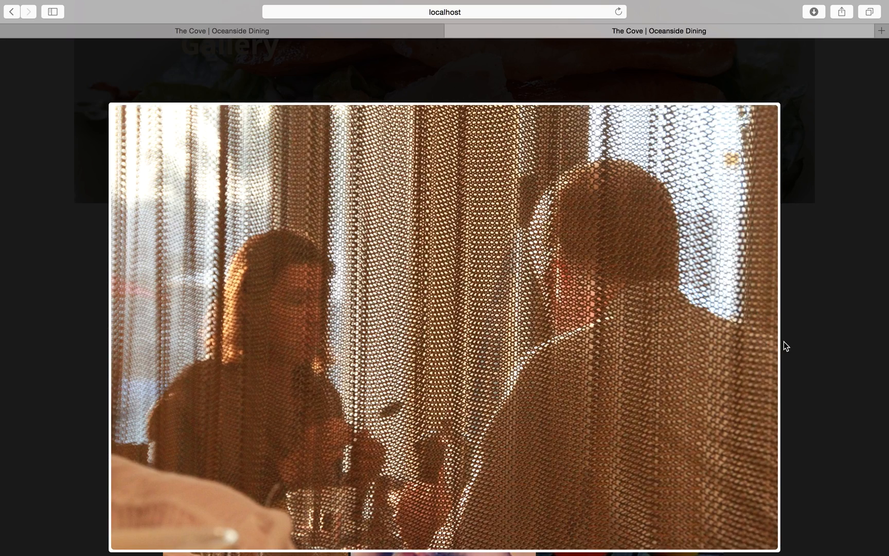
left_click(759, 319)
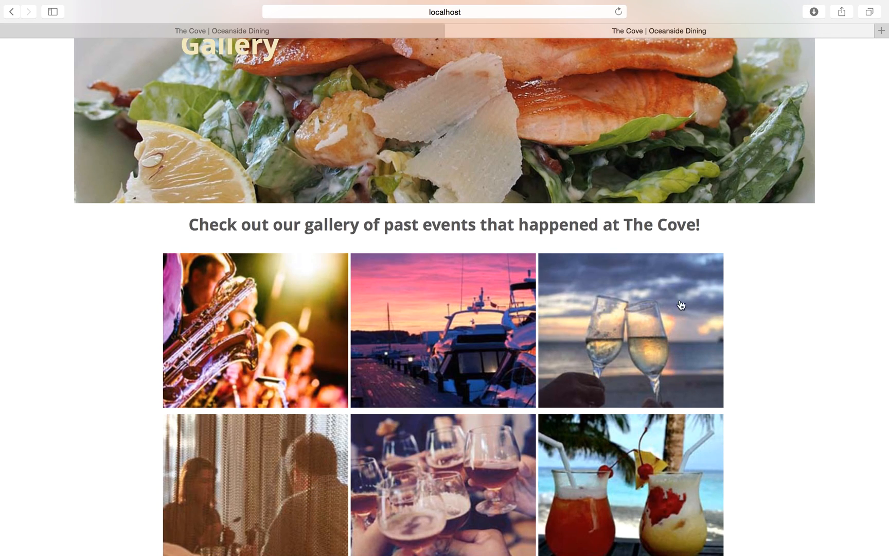
Bring up the Contact page with its hours and message form.
left_click(435, 82)
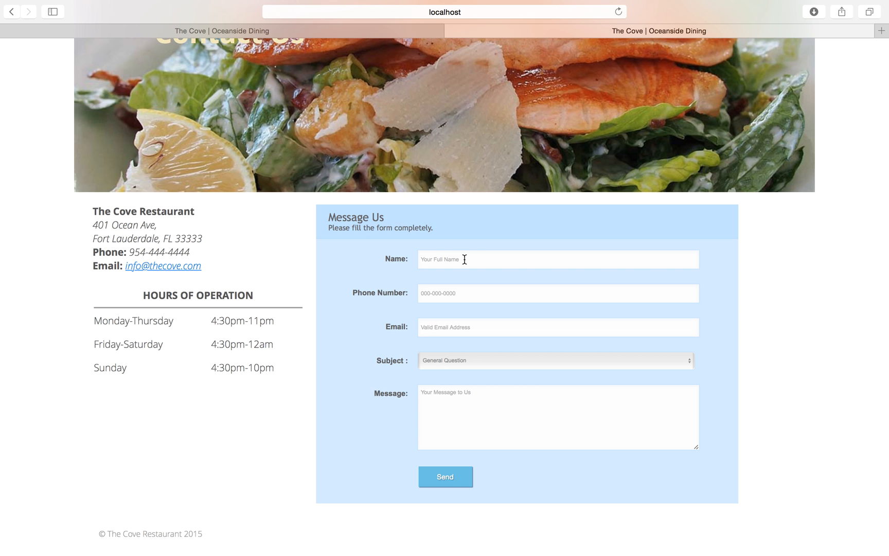
Return from the Contact page to The Cove's home page with the shrimp hero image.
scroll("down", 3)
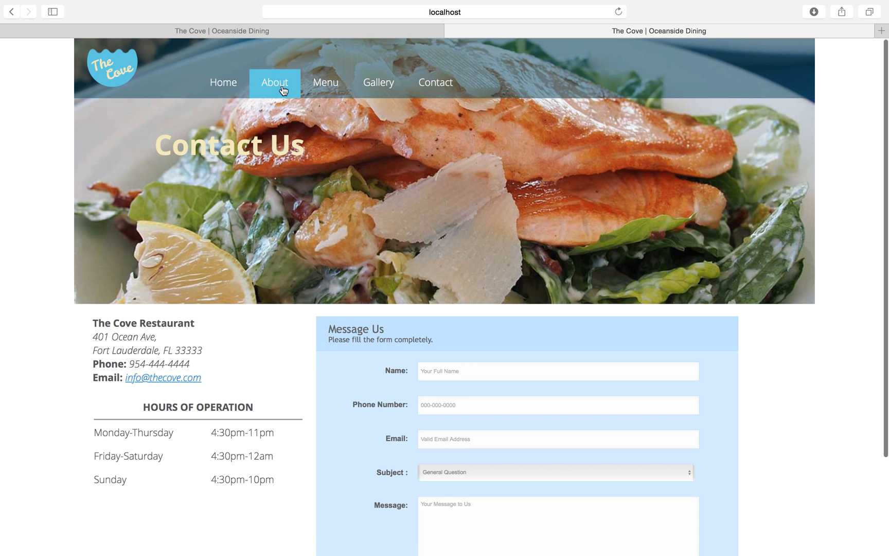
left_click(224, 83)
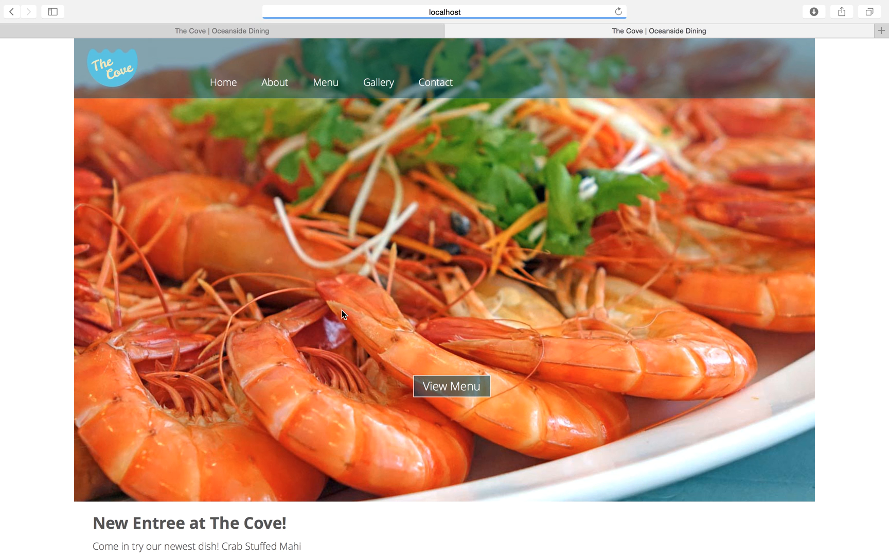
Reach the Dinner Menu appetizers list via the home slideshow's View Menu button.
scroll("down", 3)
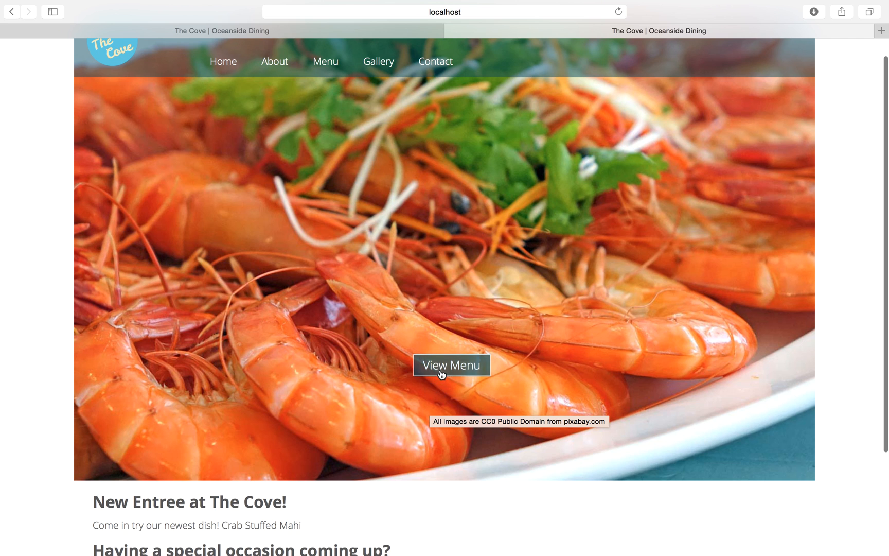
left_click(452, 365)
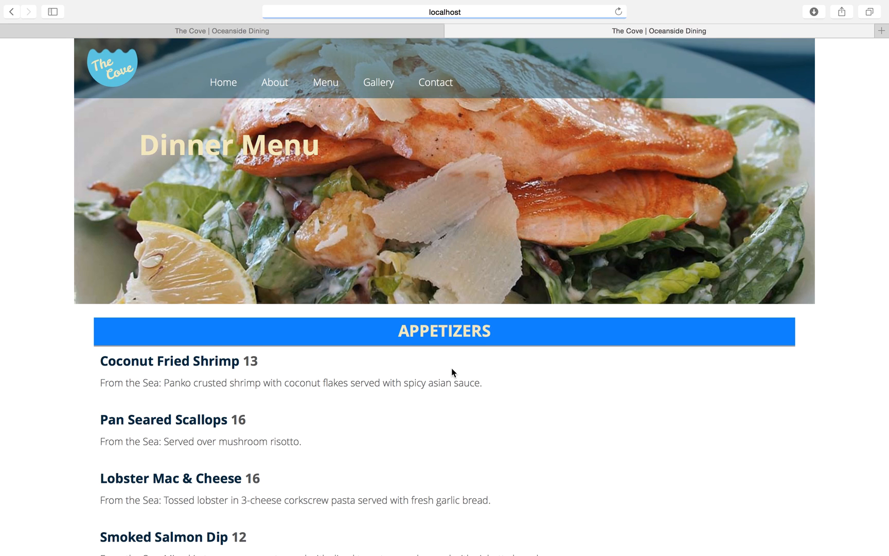
scroll("down", 3)
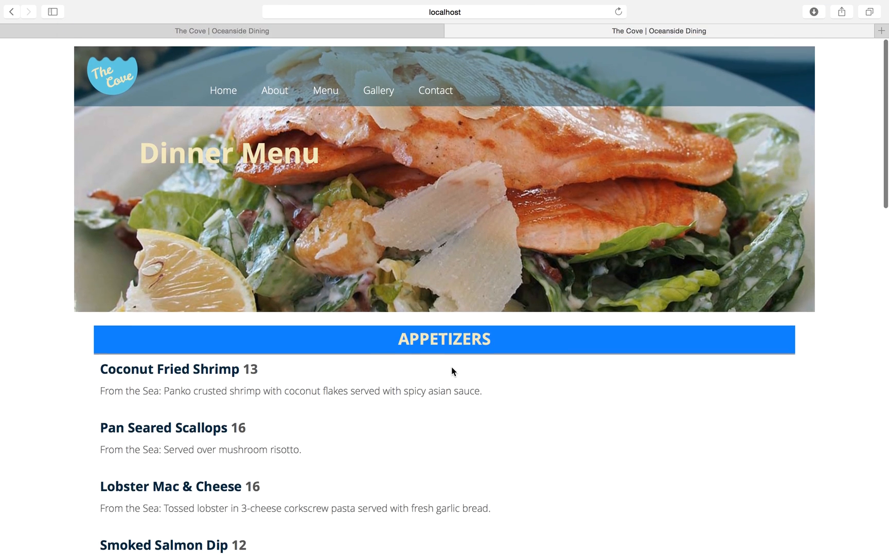
scroll("down", 3)
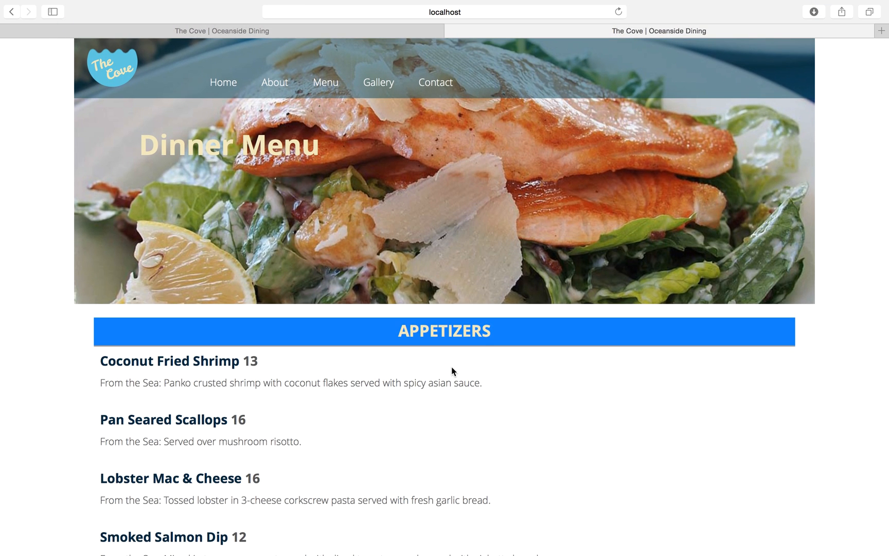